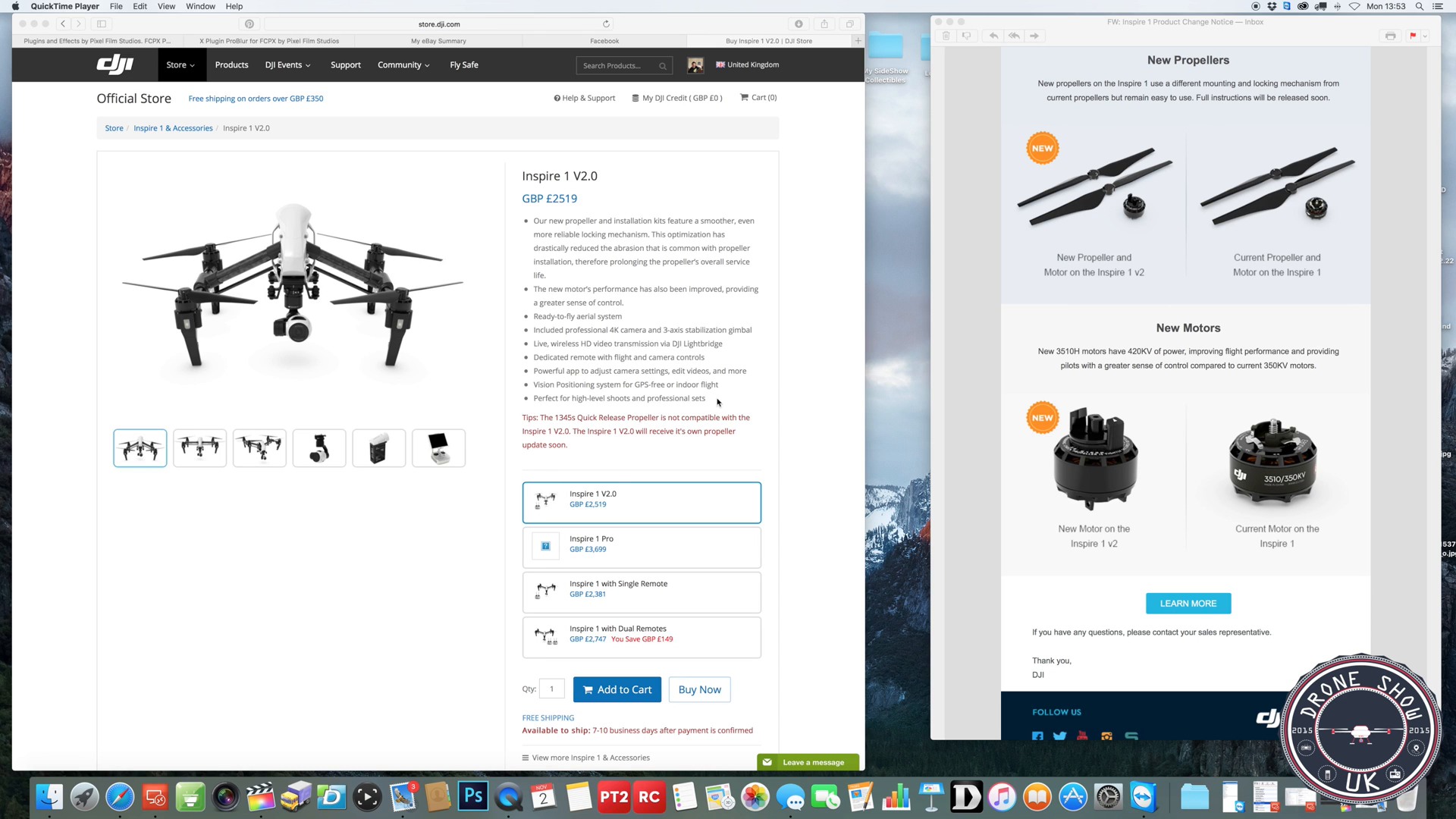
{"action": "mouse_move", "coordinate": [701, 358]}
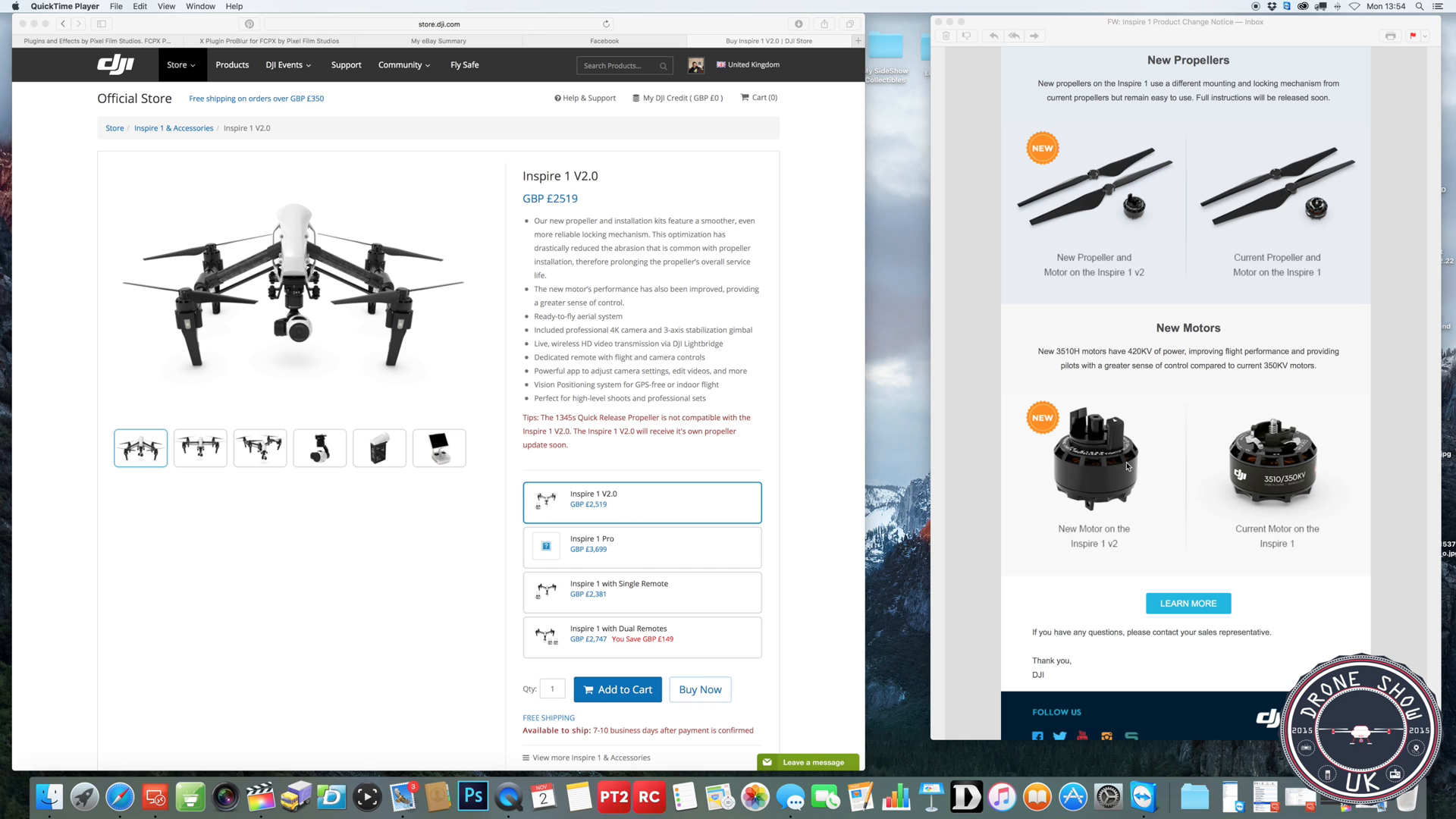
{"action": "mouse_move", "coordinate": [1126, 468]}
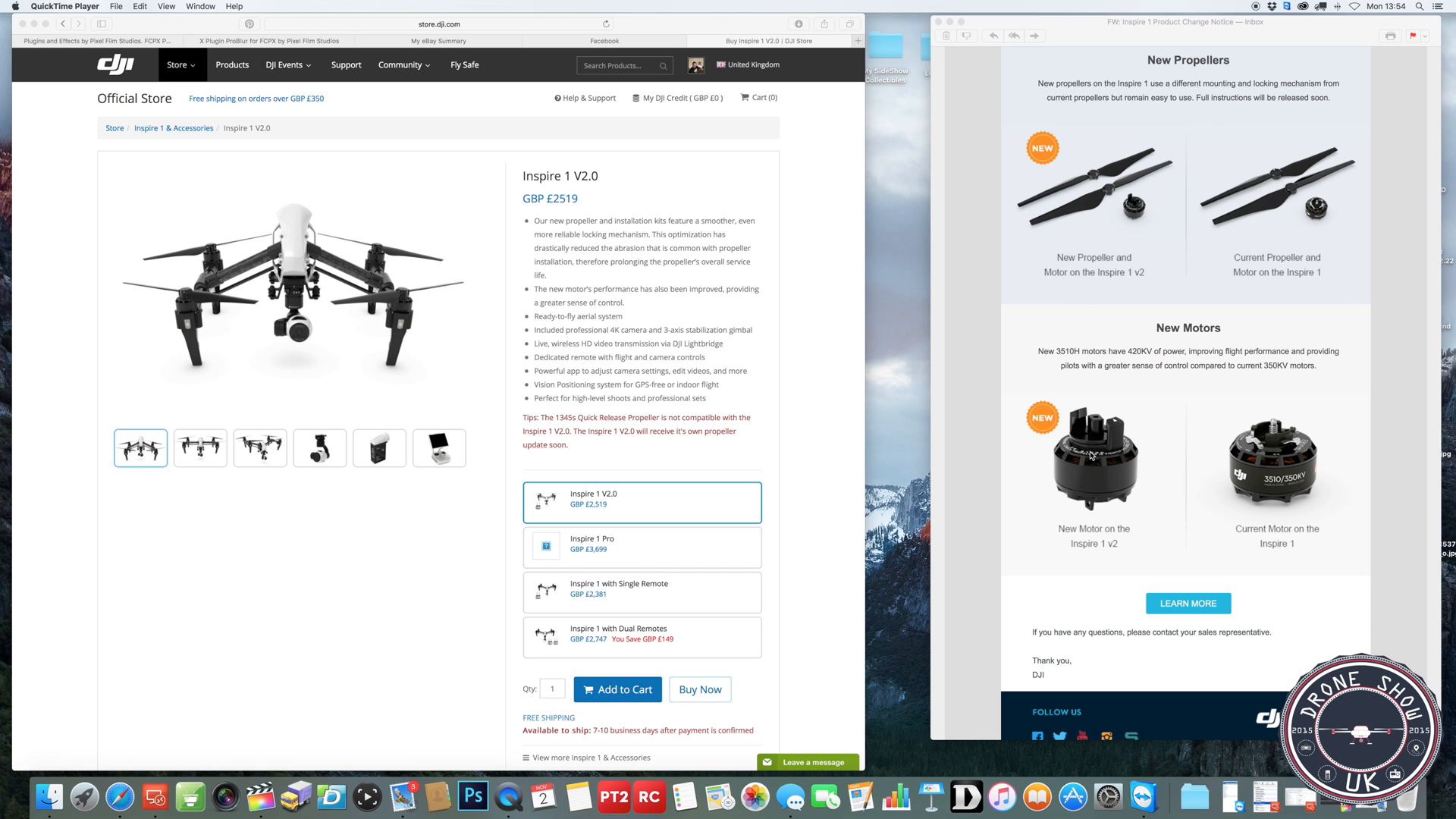
{"action": "mouse_move", "coordinate": [1056, 460]}
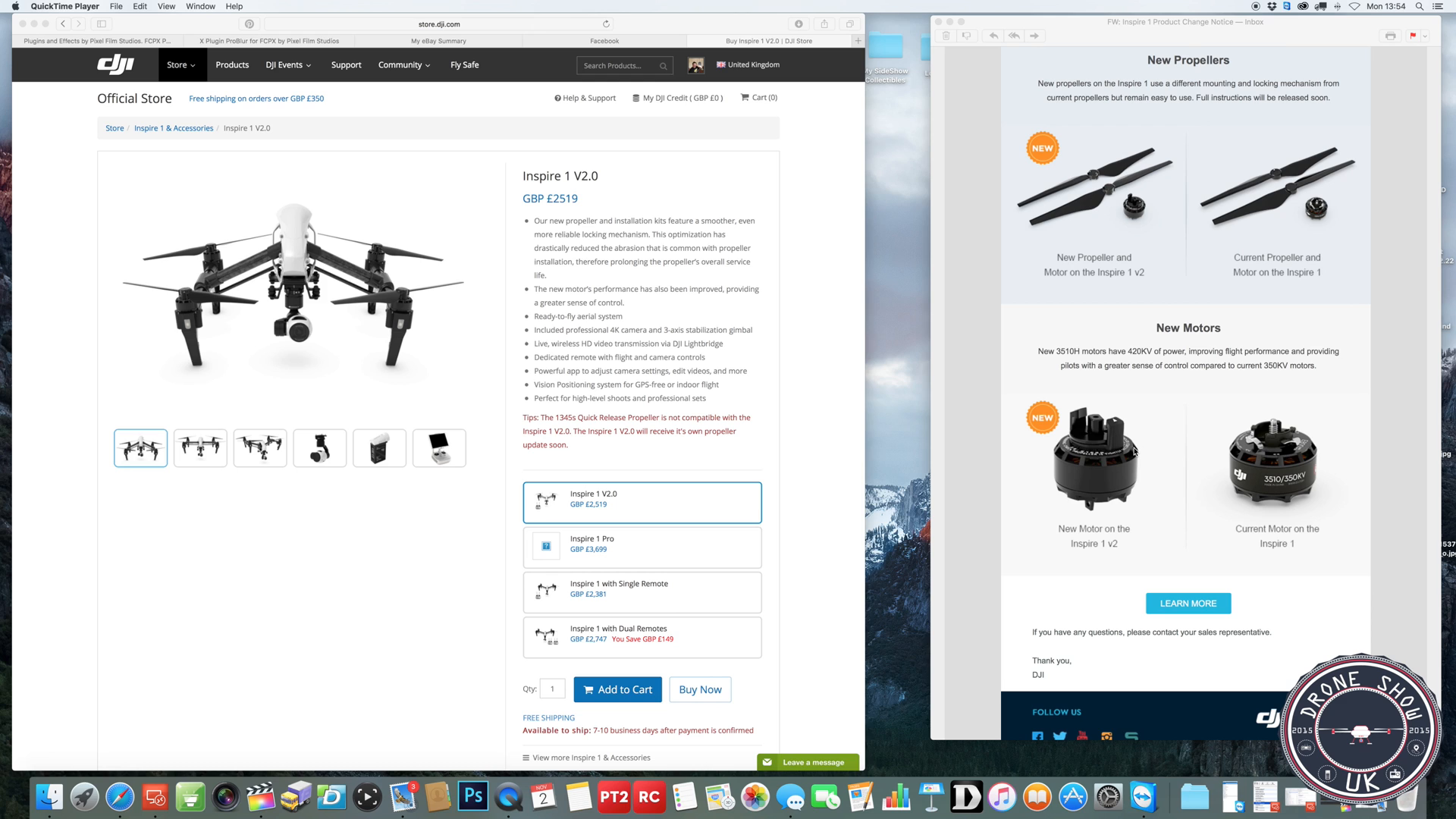
{"action": "mouse_move", "coordinate": [1131, 452]}
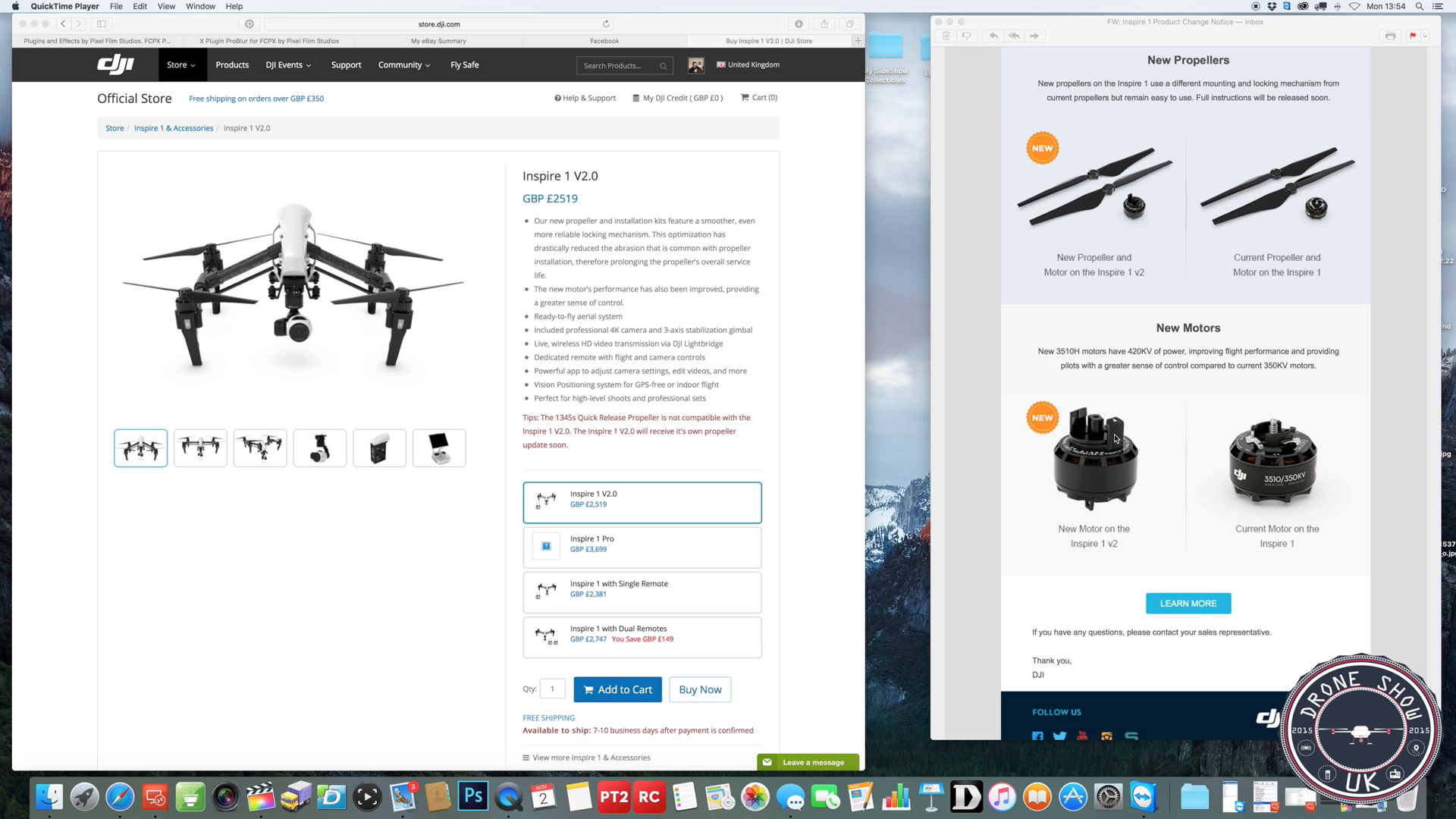
{"action": "scroll", "scroll_direction": "down", "scroll_amount": 3}
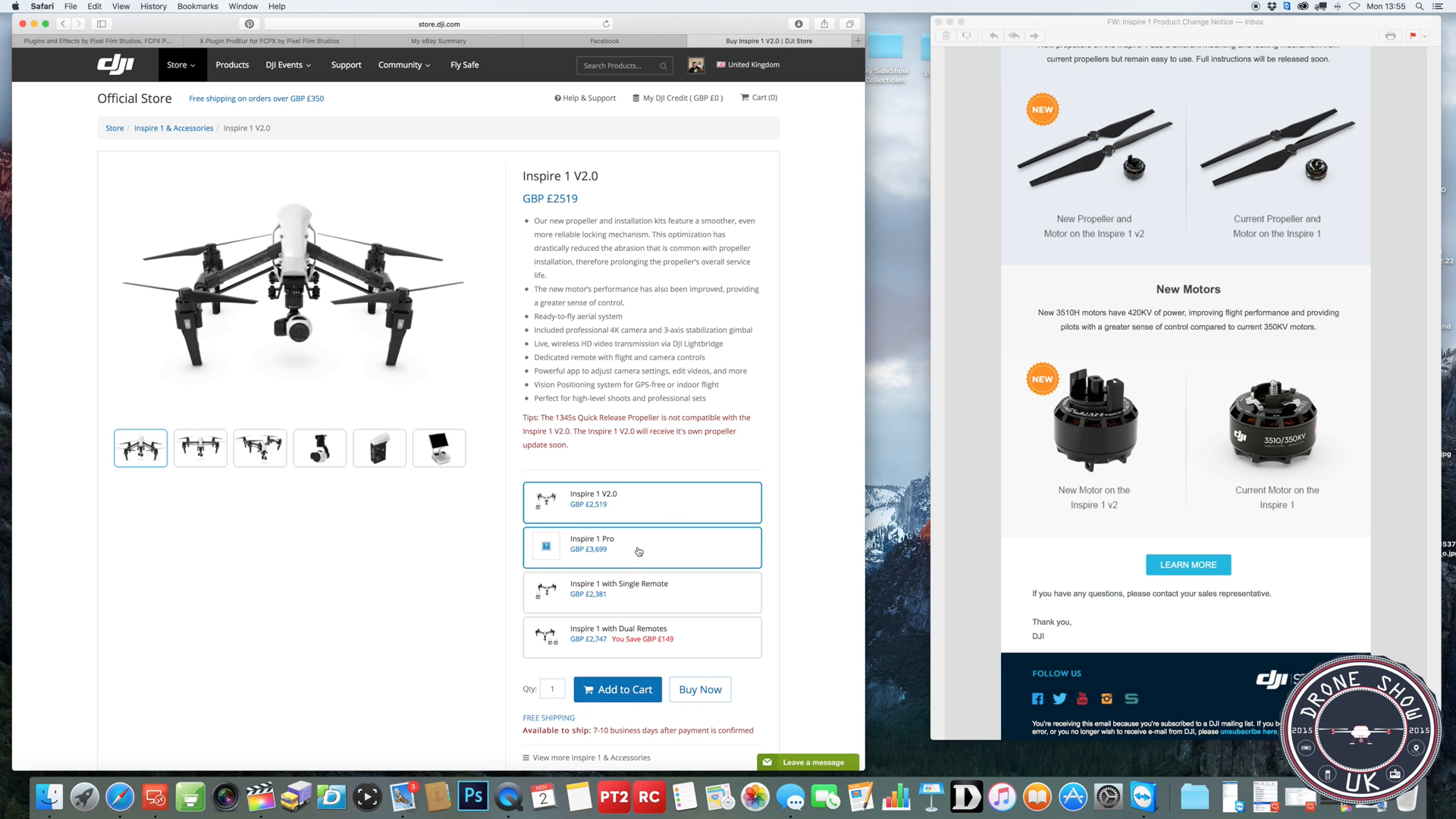
{"action": "mouse_move", "coordinate": [609, 508]}
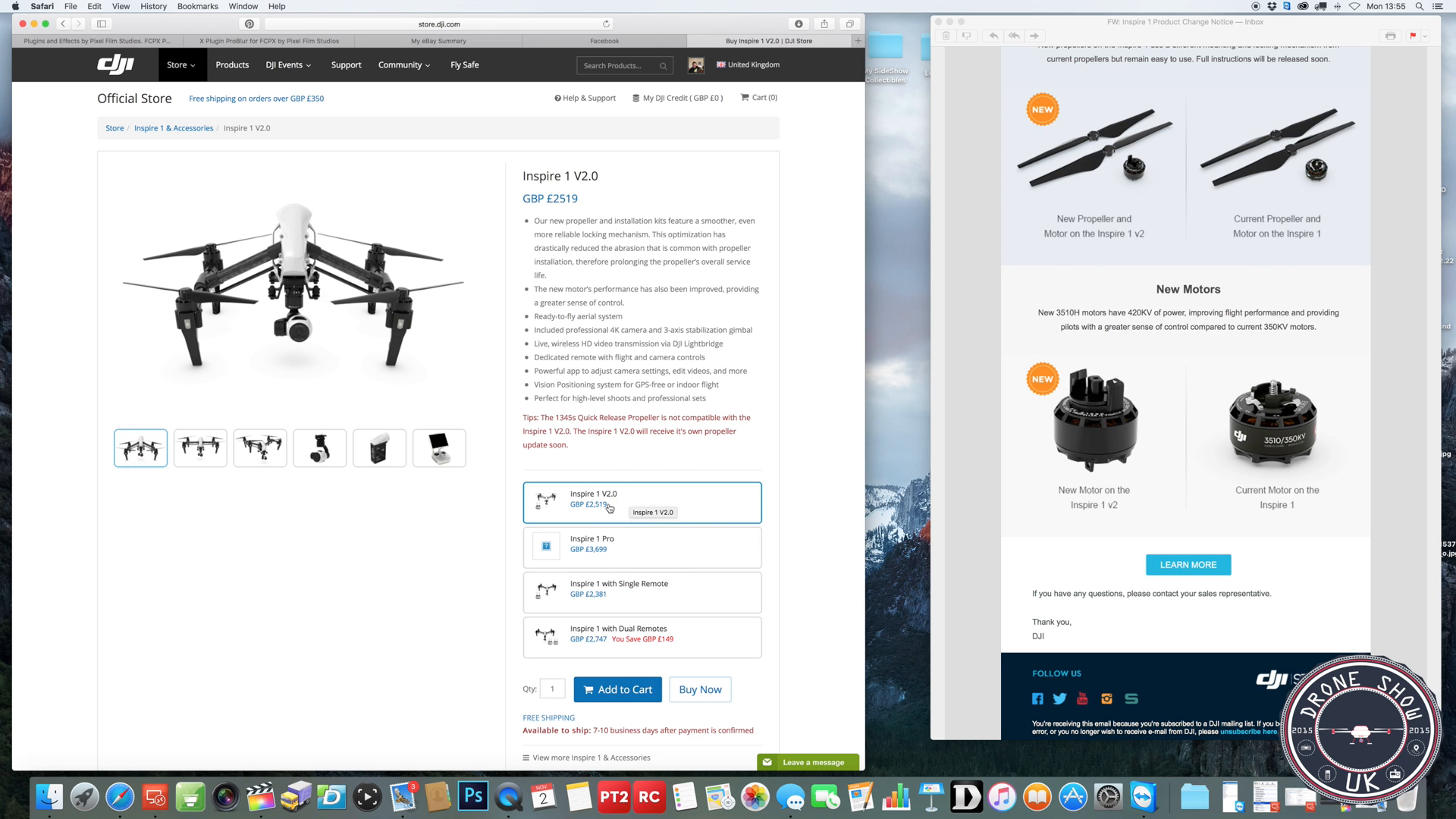
{"action": "mouse_move", "coordinate": [804, 485]}
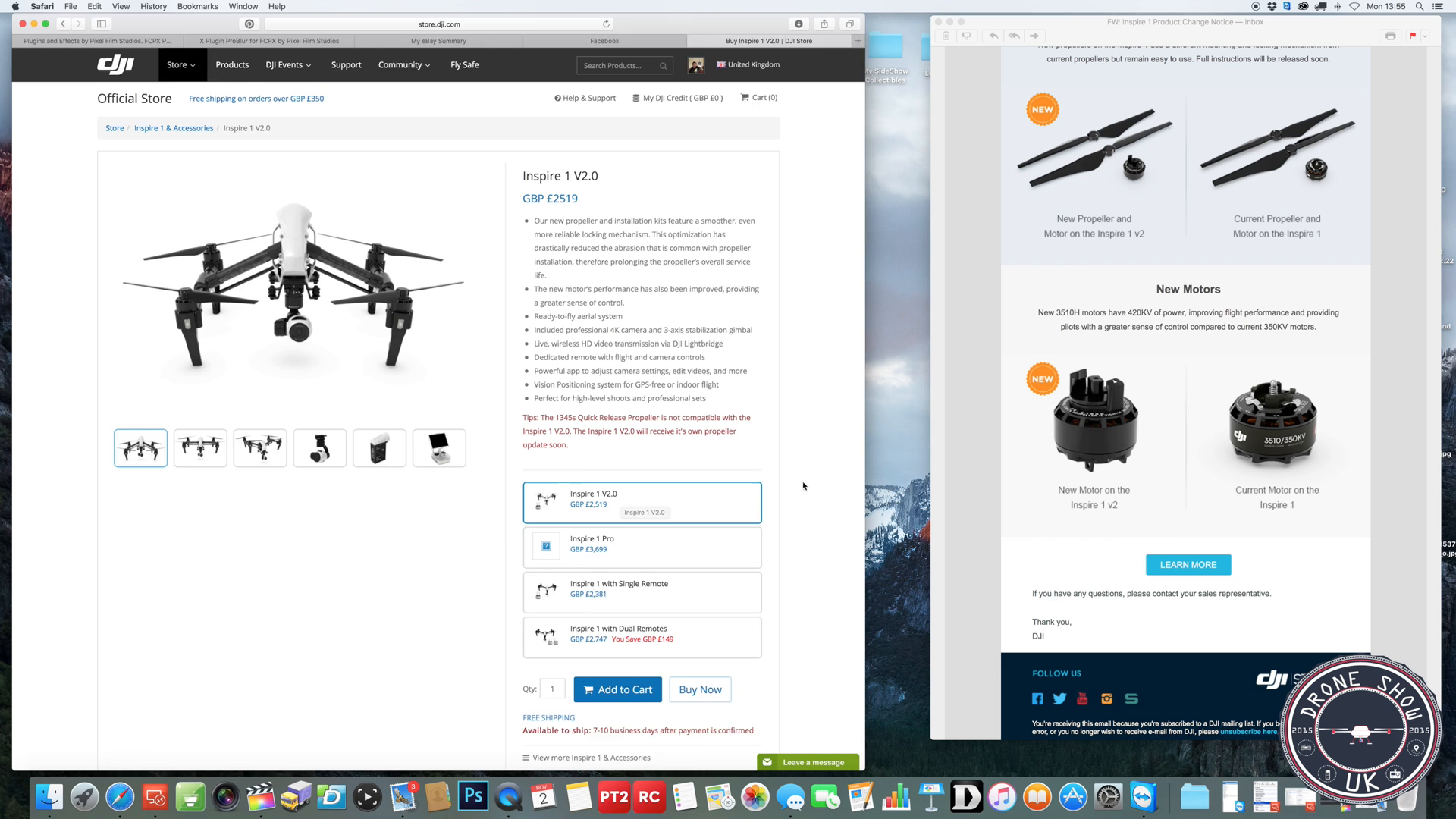
{"action": "scroll", "scroll_direction": "down", "scroll_amount": 3}
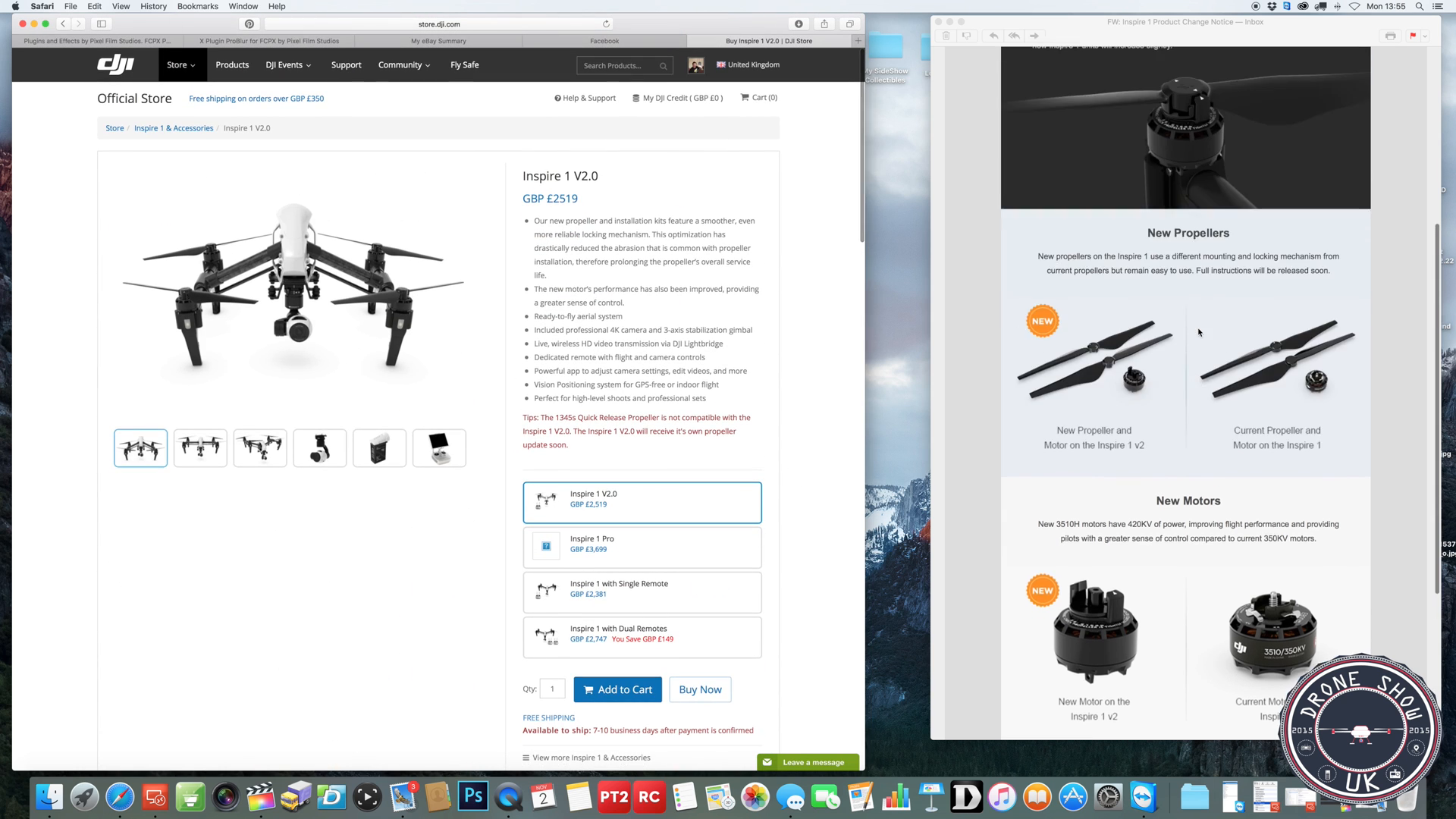
{"action": "scroll", "scroll_direction": "up", "scroll_amount": 3}
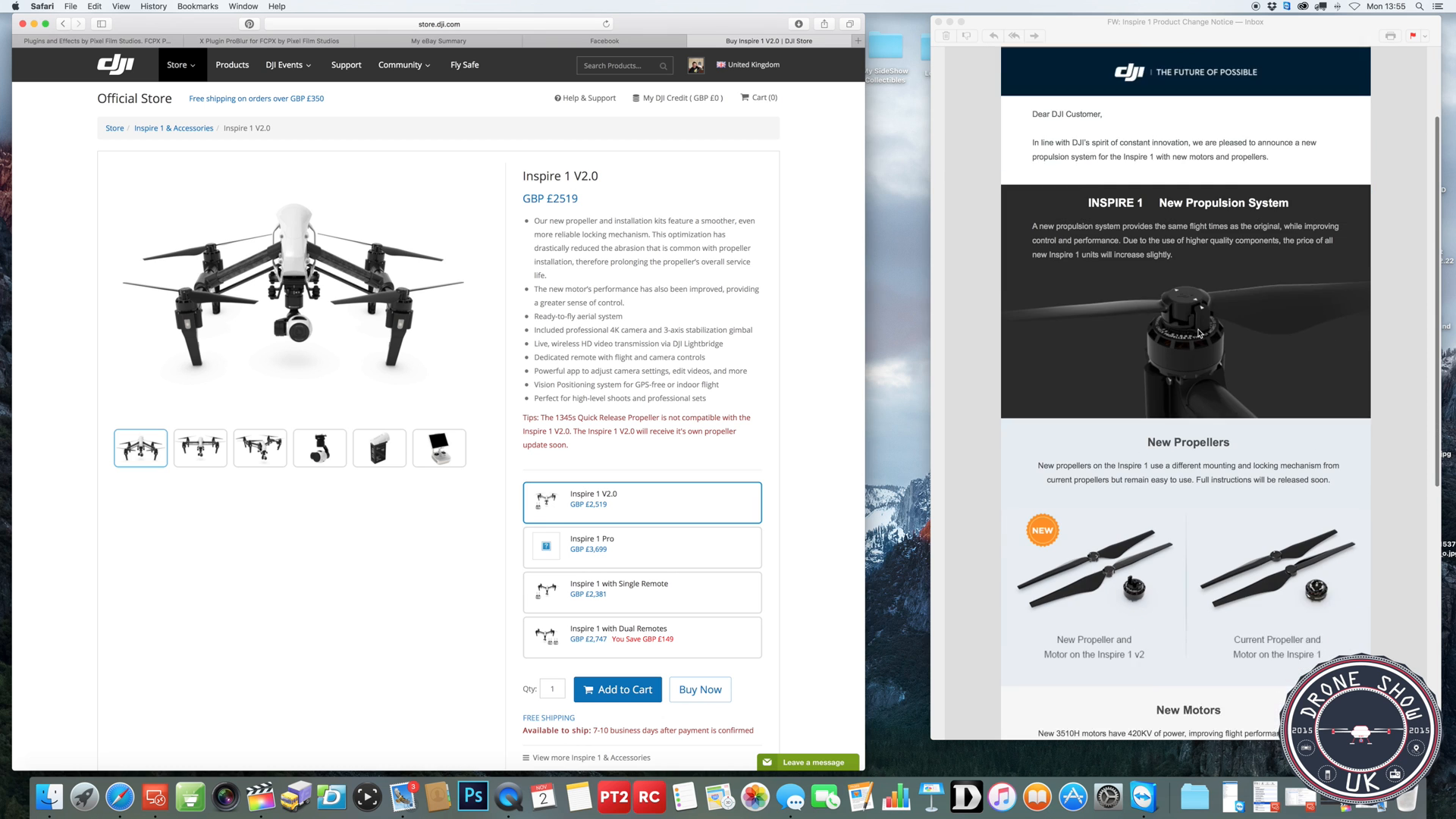
{"action": "scroll", "scroll_direction": "down", "scroll_amount": 3}
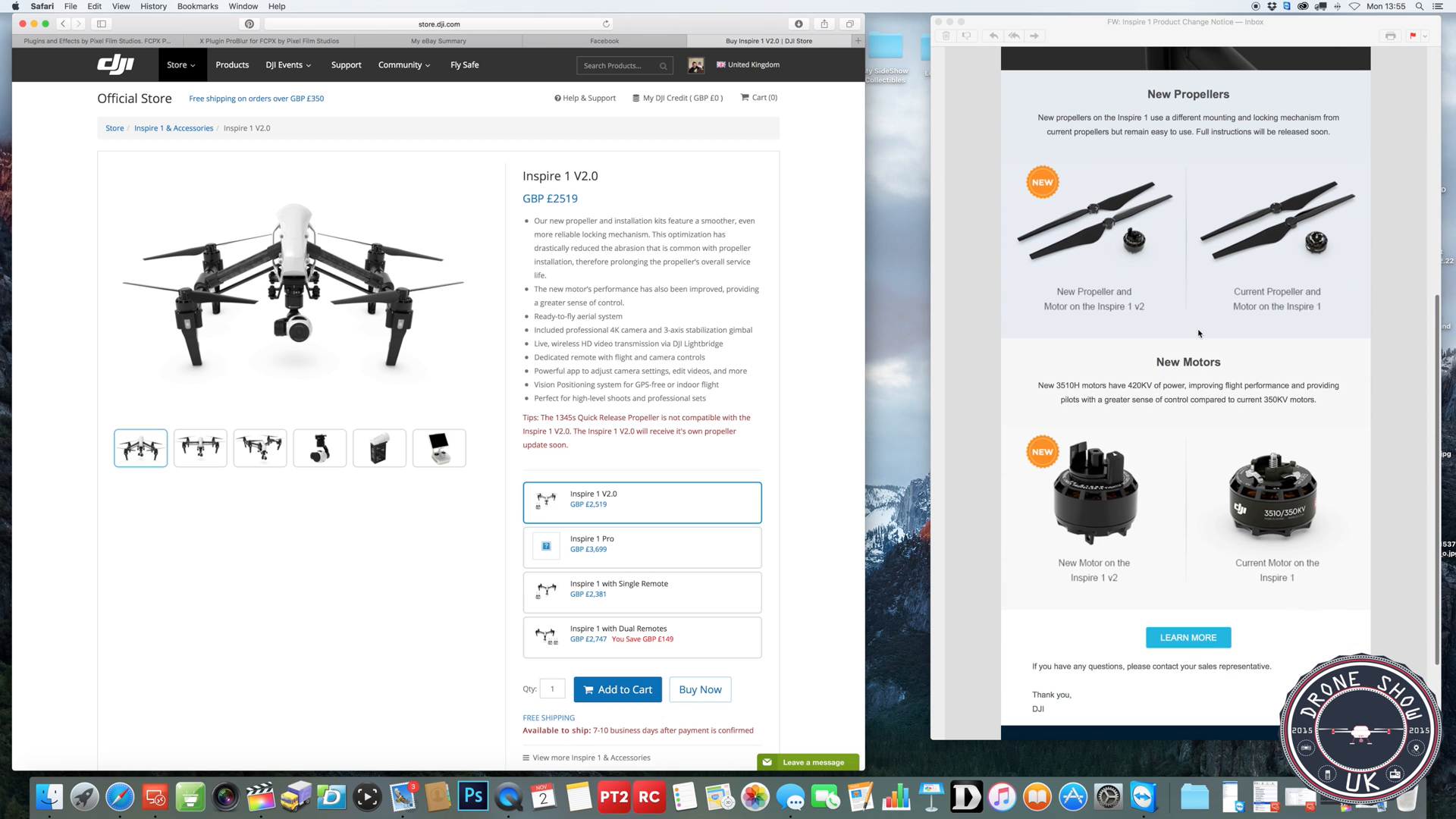
{"action": "scroll", "scroll_direction": "down", "scroll_amount": 3}
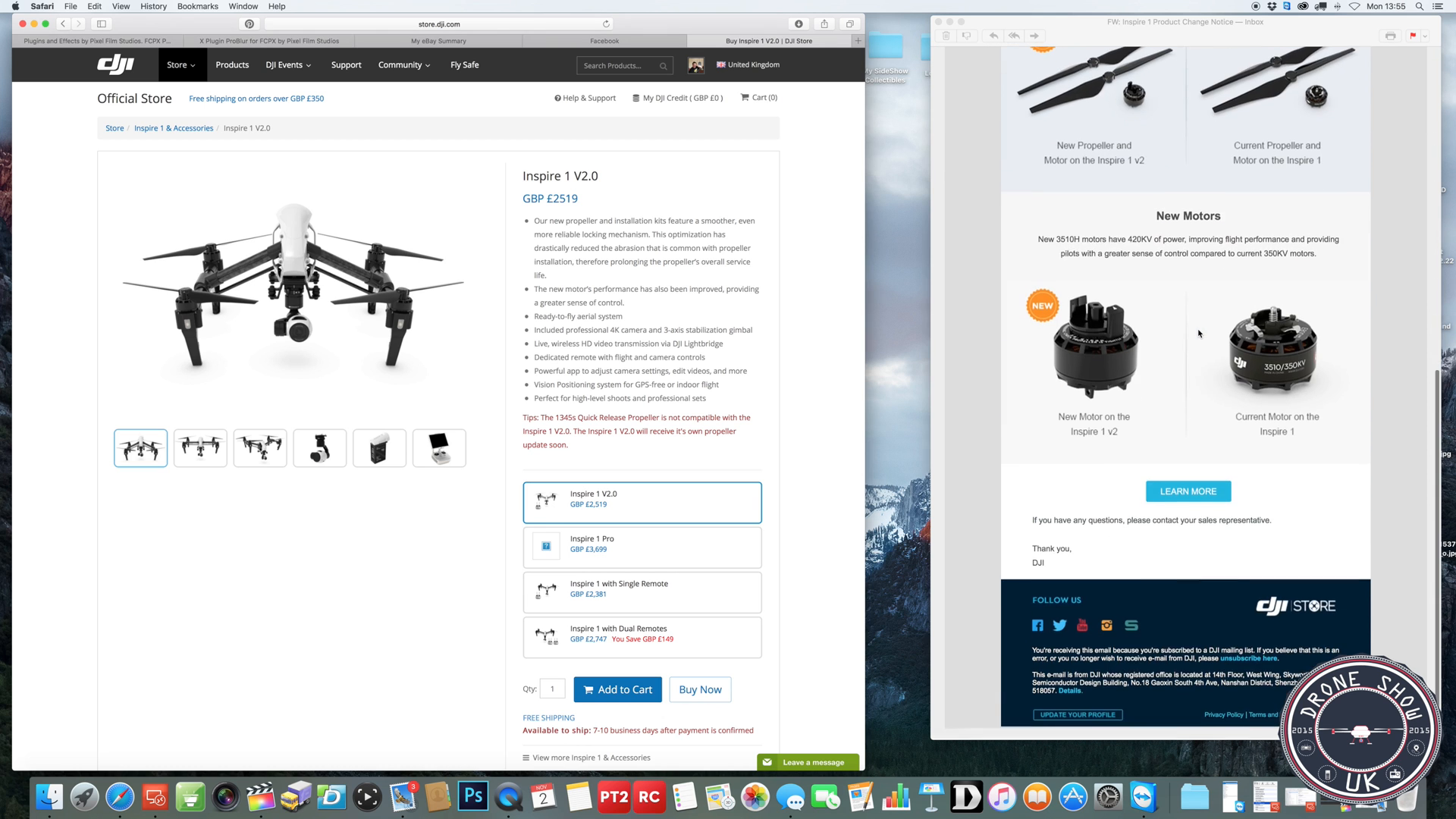
{"action": "scroll", "scroll_direction": "up", "scroll_amount": 3}
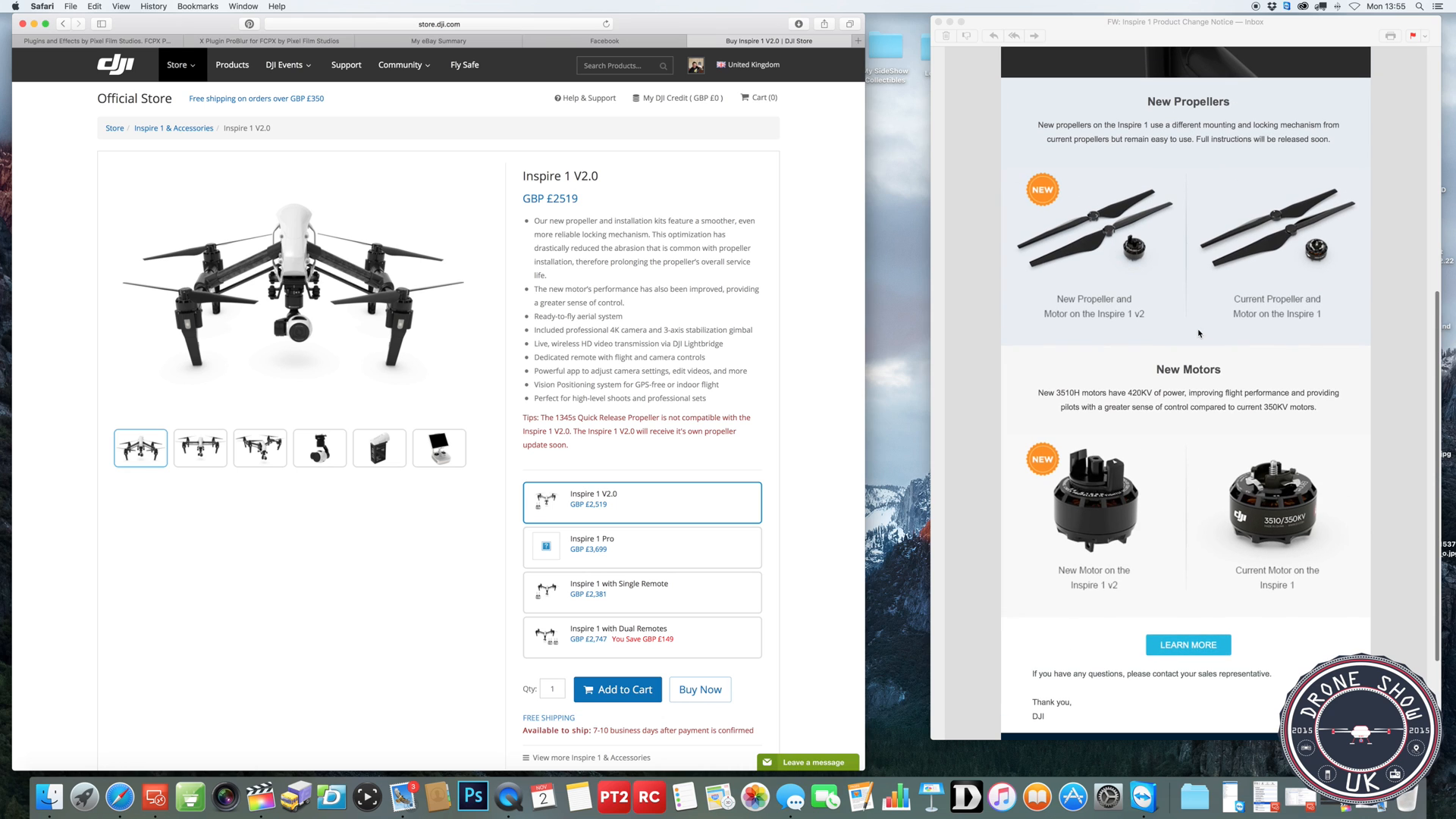
{"action": "mouse_move", "coordinate": [1103, 462]}
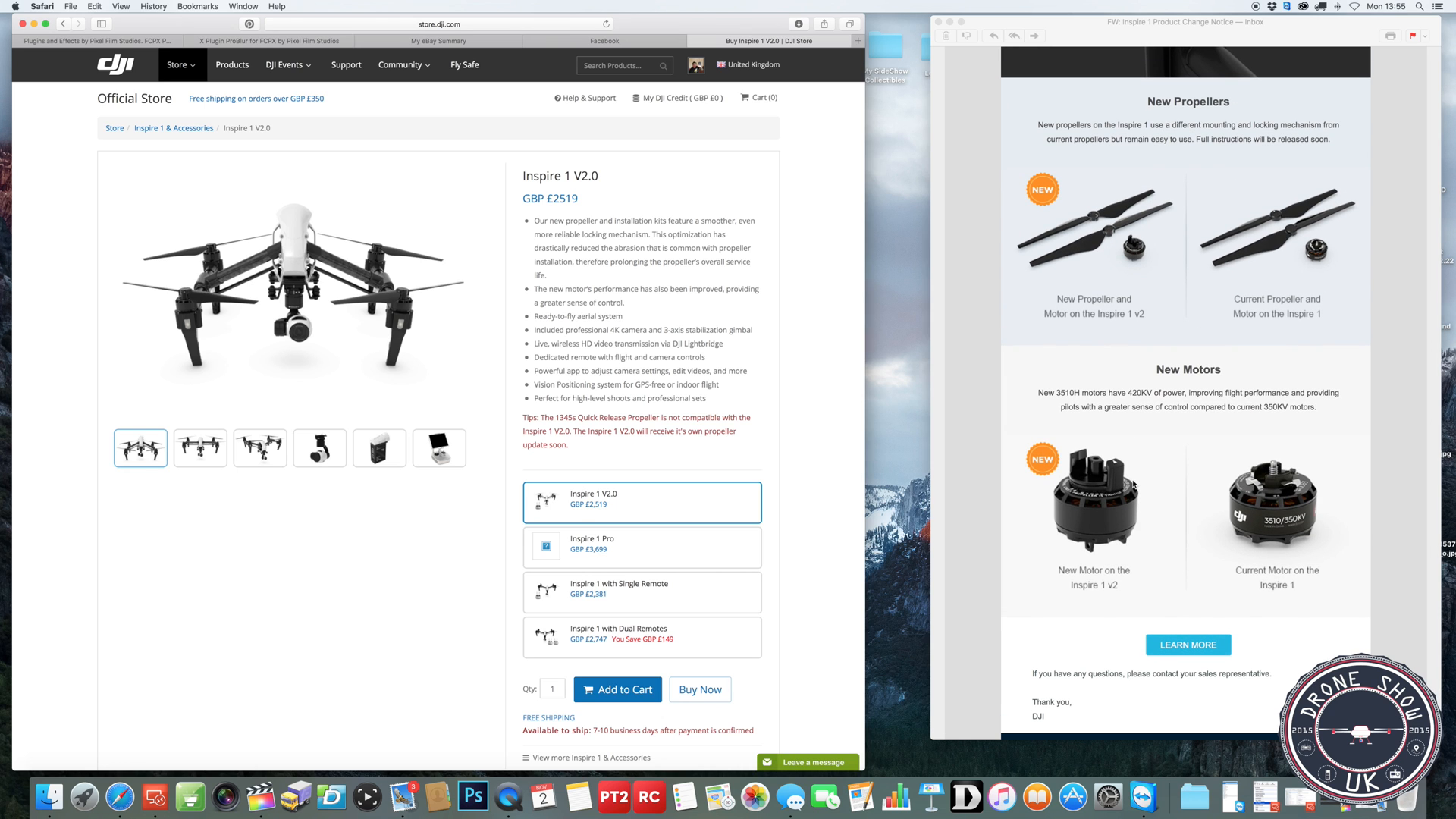
{"action": "mouse_move", "coordinate": [1107, 499]}
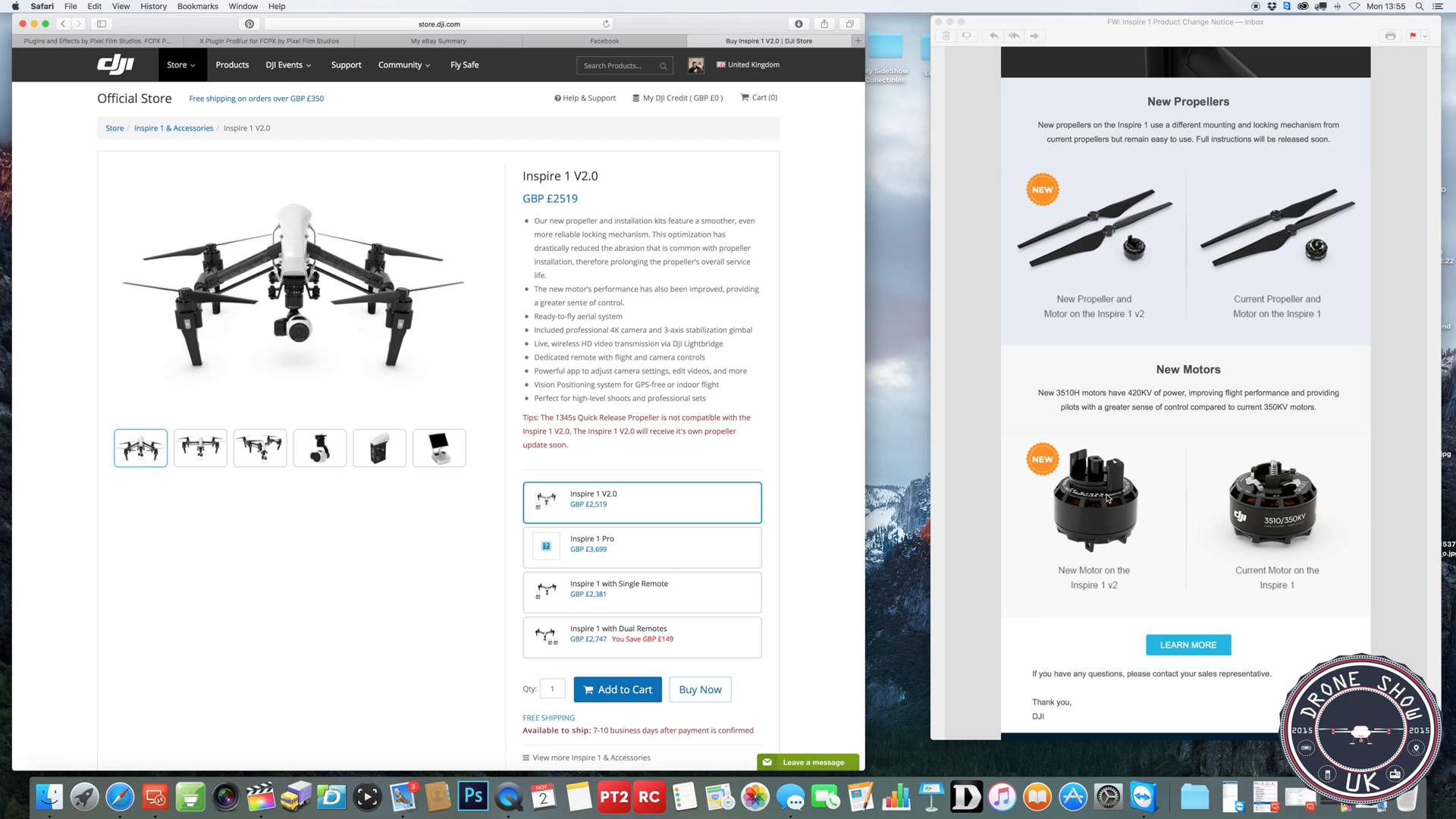